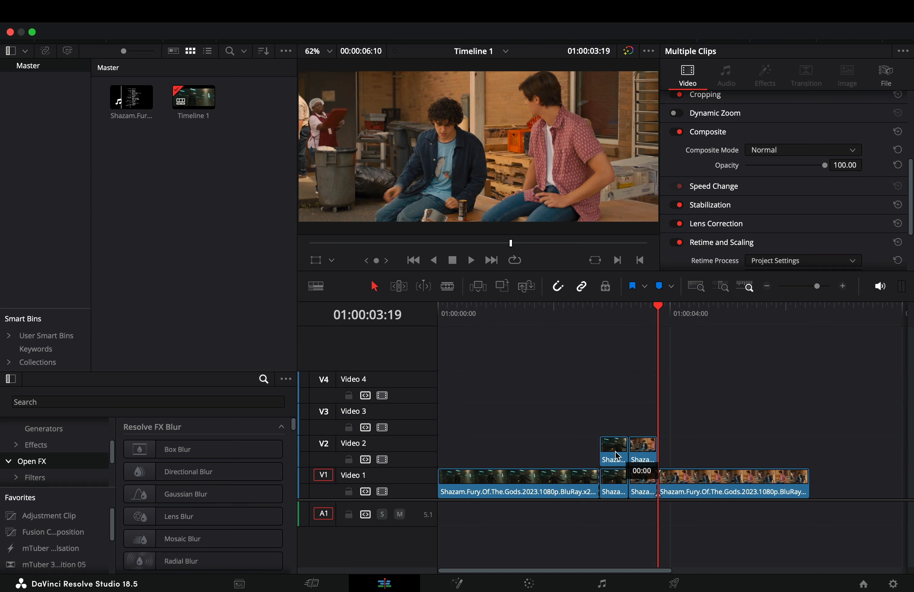
# - Turn the two stacked clips on Video 2 into a new Fusion clip
pyautogui.rightClick(642, 449)
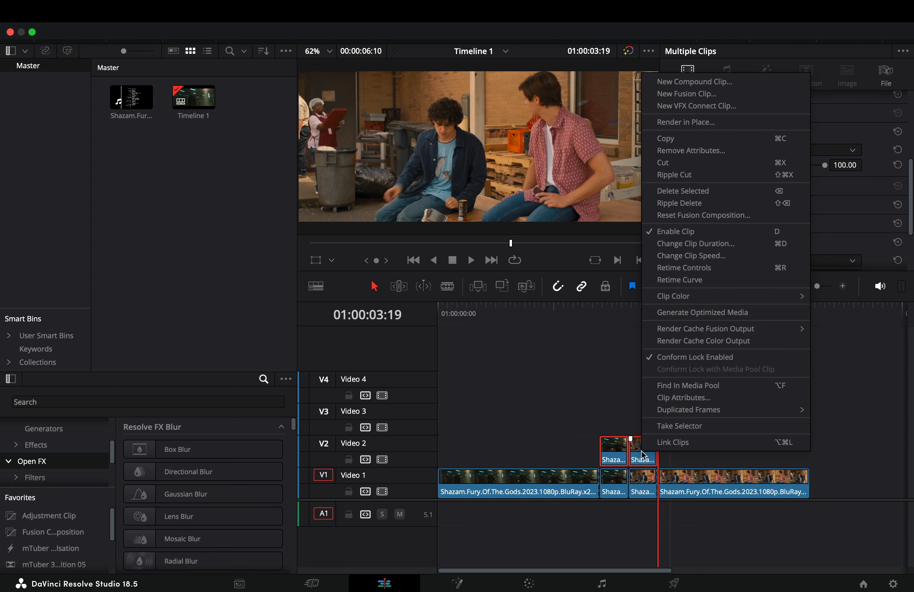
pyautogui.click(686, 93)
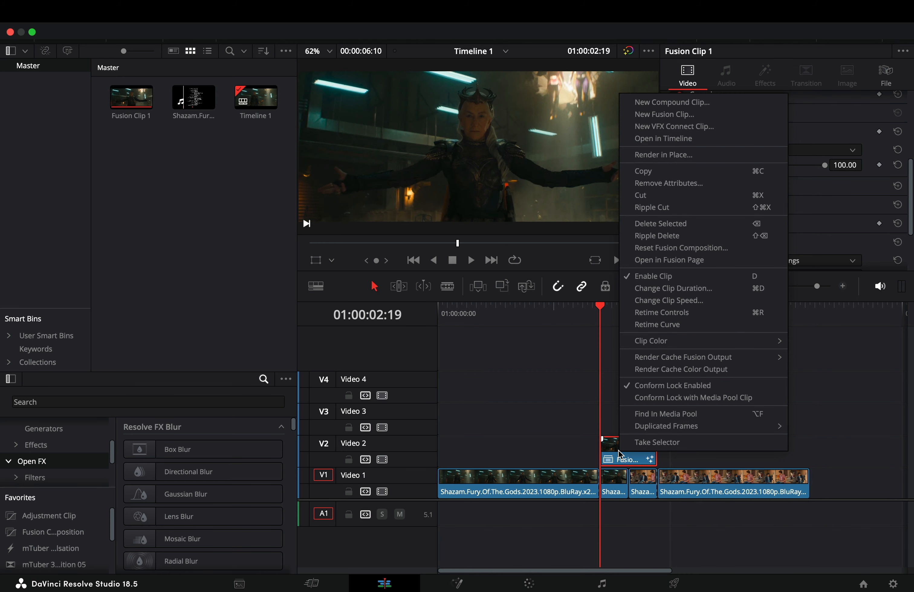
# - Drive the TimeStretcher's source time with a Shake modifier at about 0.39 smoothness
pyautogui.click(669, 260)
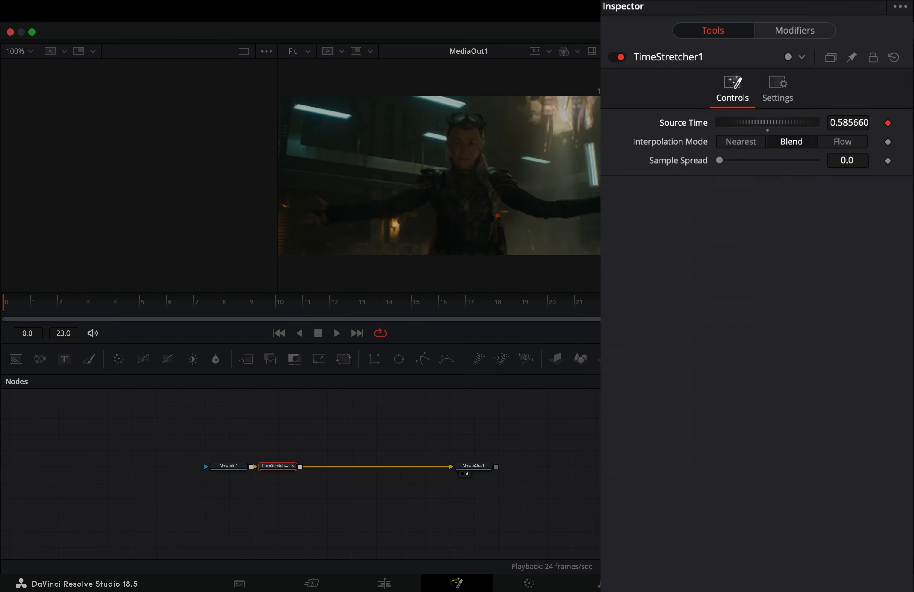
pyautogui.click(793, 31)
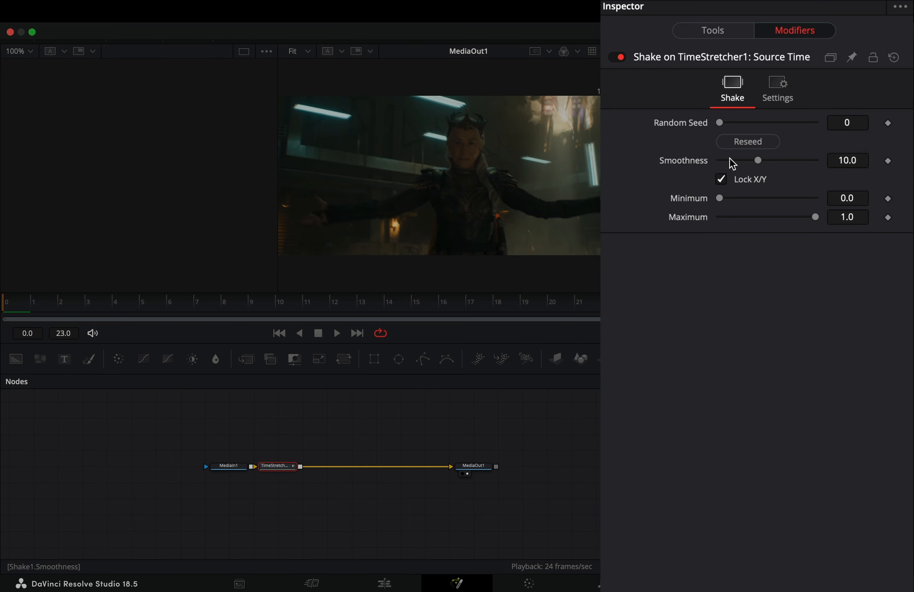
pyautogui.moveTo(758, 160); pyautogui.dragTo(722, 160)
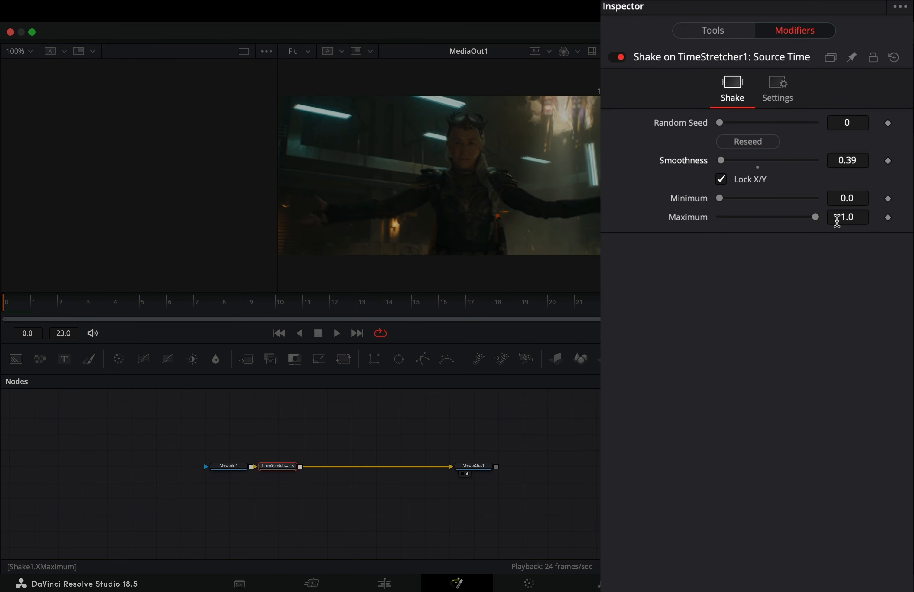
pyautogui.write('23')
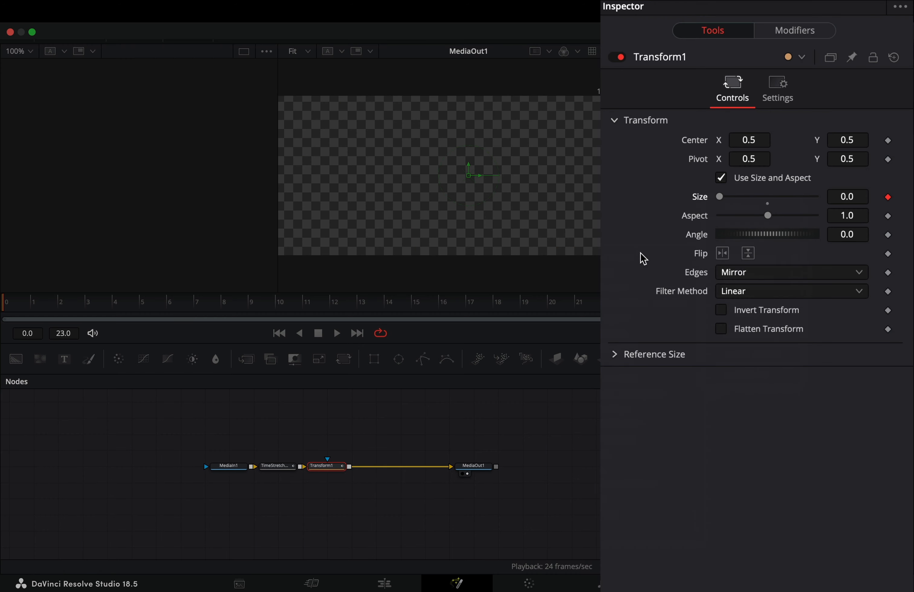
# - Make Transform1's size animation curve follow the clip duration, mirrored
pyautogui.click(795, 30)
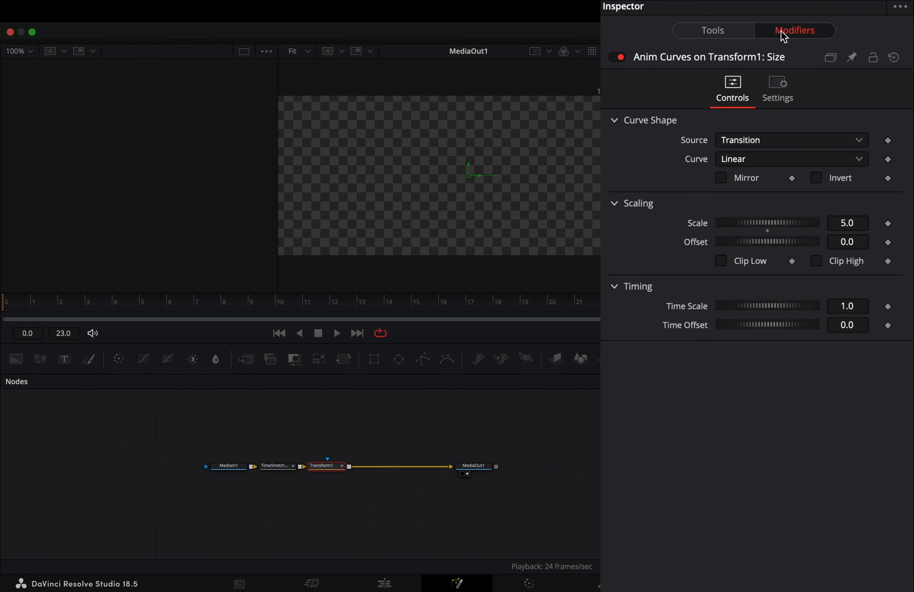
pyautogui.click(791, 140)
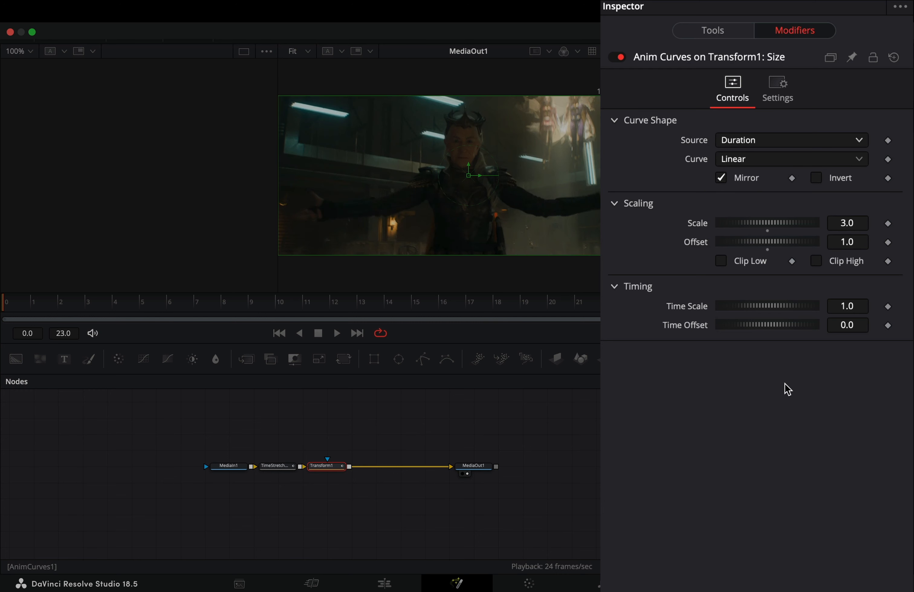
pyautogui.click(711, 31)
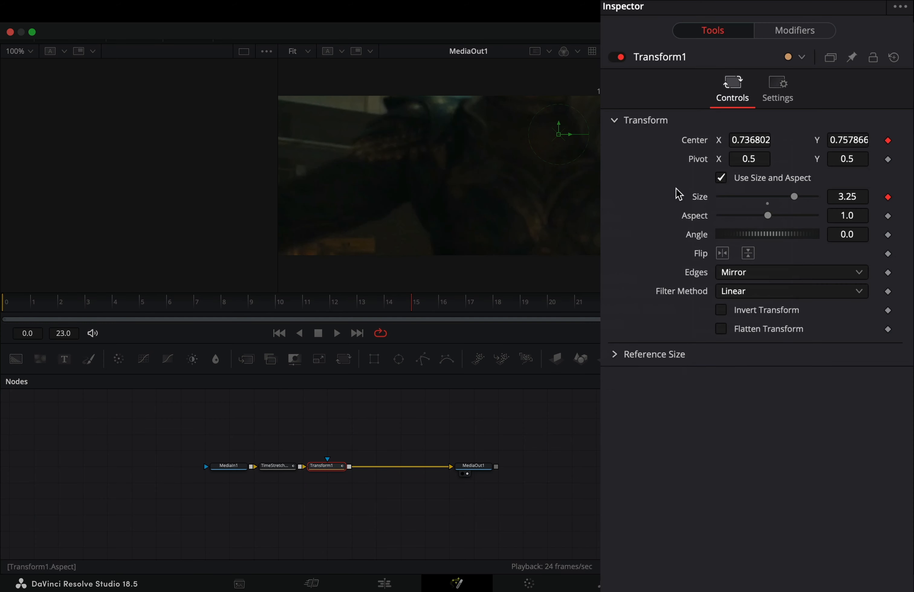
# - Add a StopMotion node after the transform and return to the Edit page
pyautogui.click(794, 30)
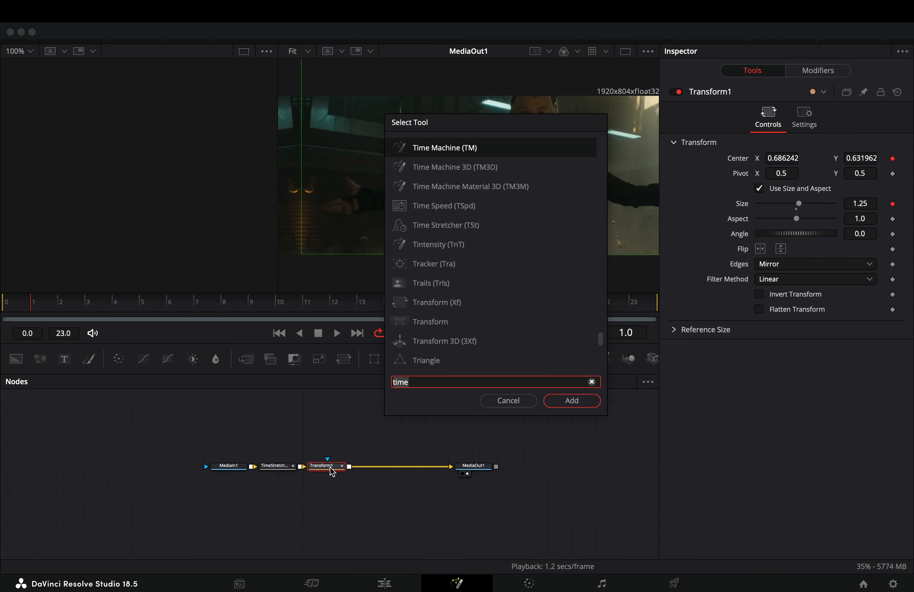
pyautogui.click(572, 400)
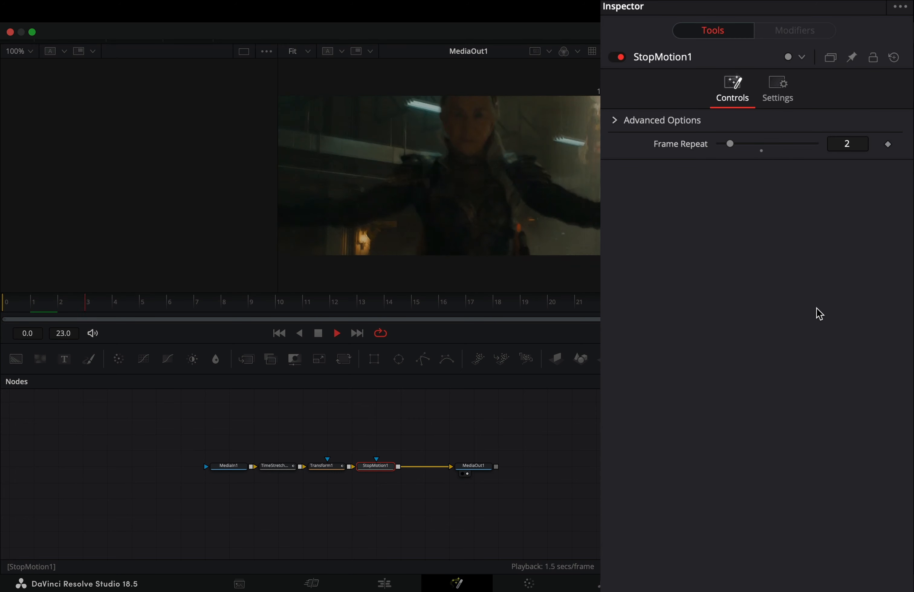
pyautogui.click(383, 584)
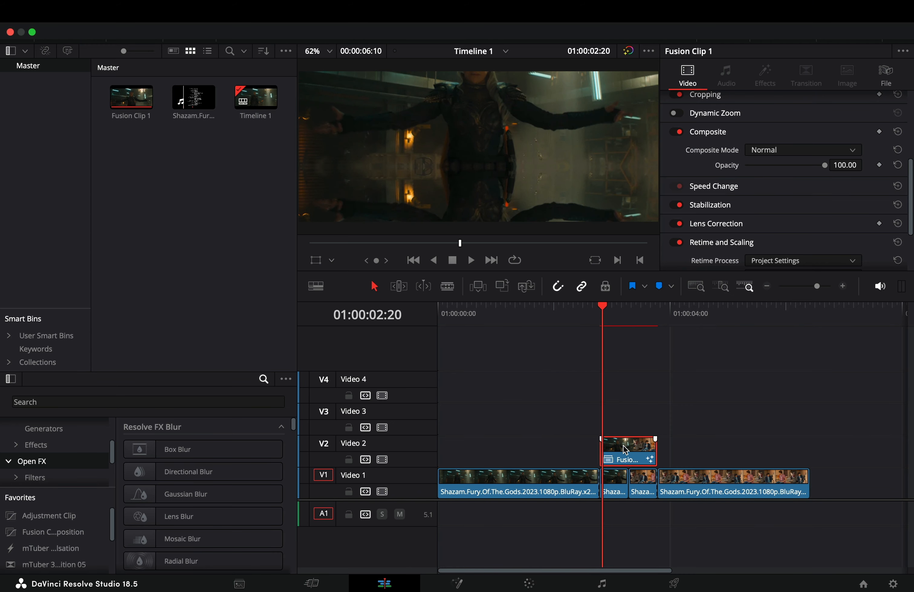
# - Duplicate Fusion Clip 1 onto Video 3 and open the copy in Fusion
pyautogui.moveTo(629, 452); pyautogui.dragTo(629, 419)
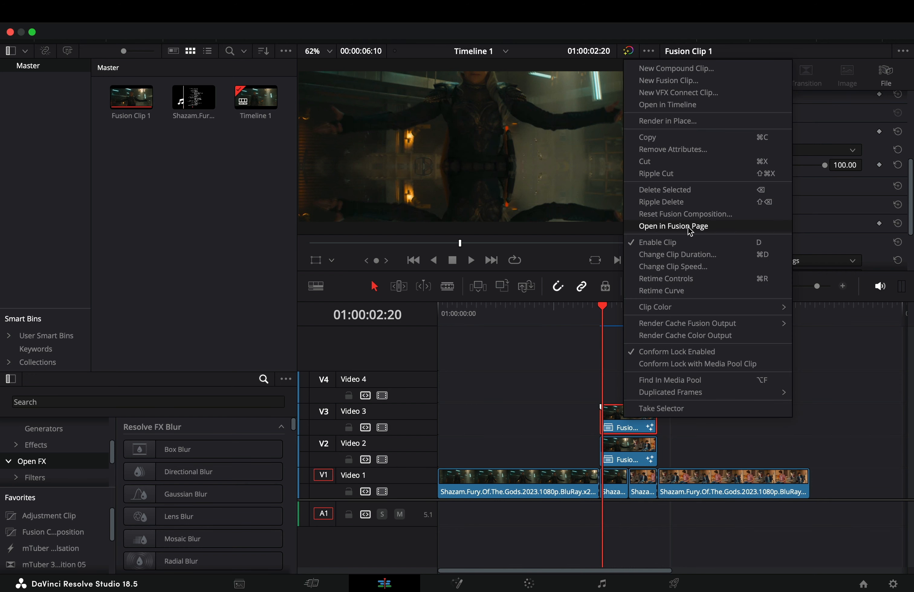
pyautogui.click(673, 226)
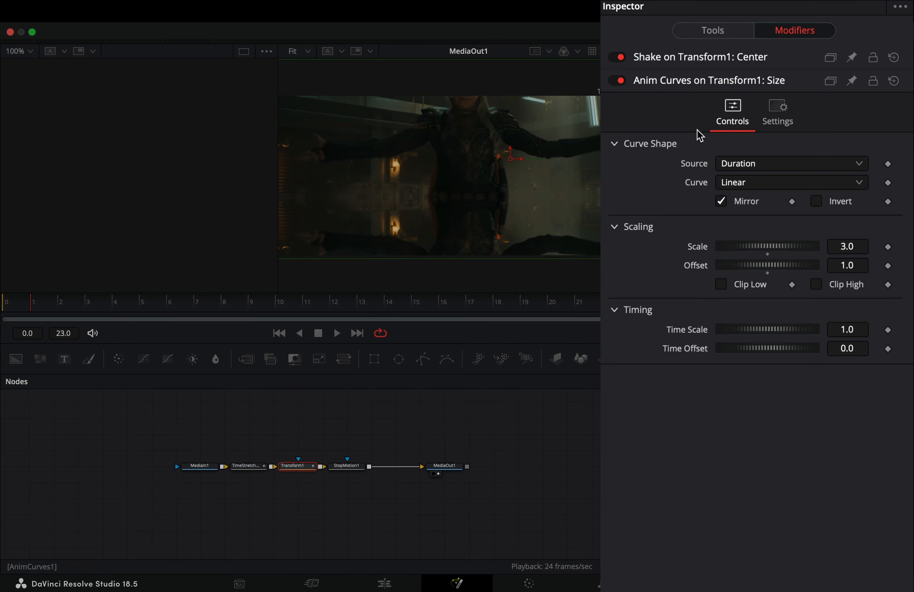
# - Reseed the Shake on the copy's Transform1 center for a different motion
pyautogui.click(700, 57)
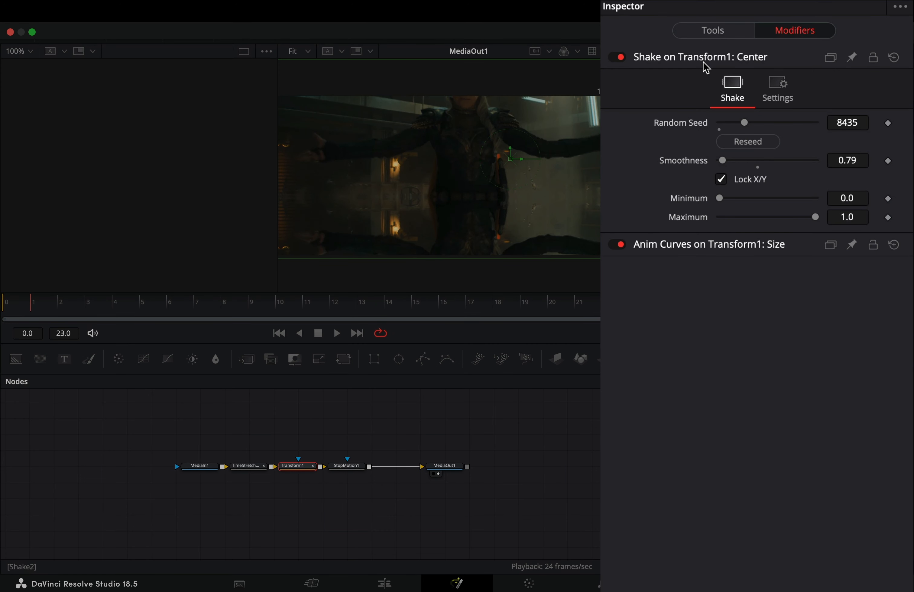
pyautogui.click(747, 141)
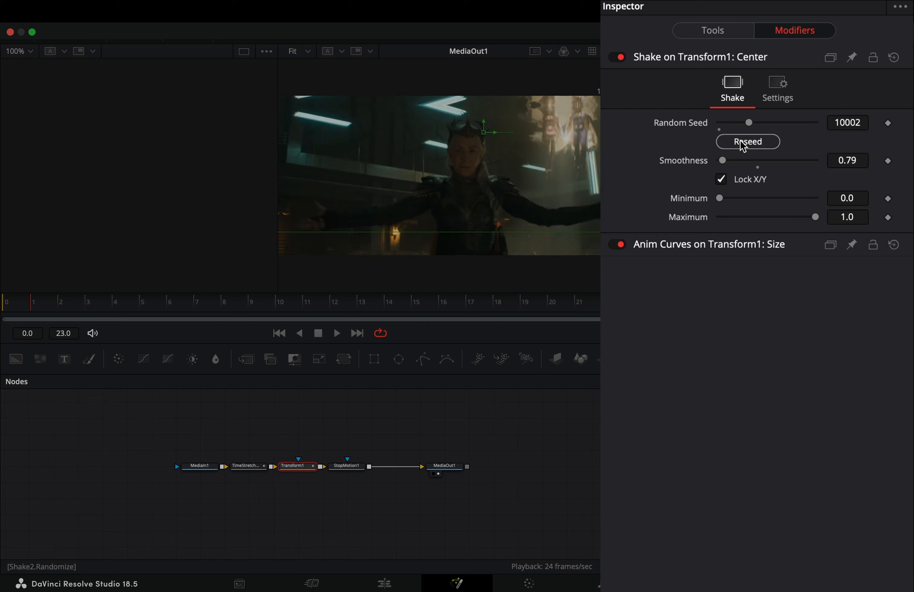
pyautogui.click(748, 142)
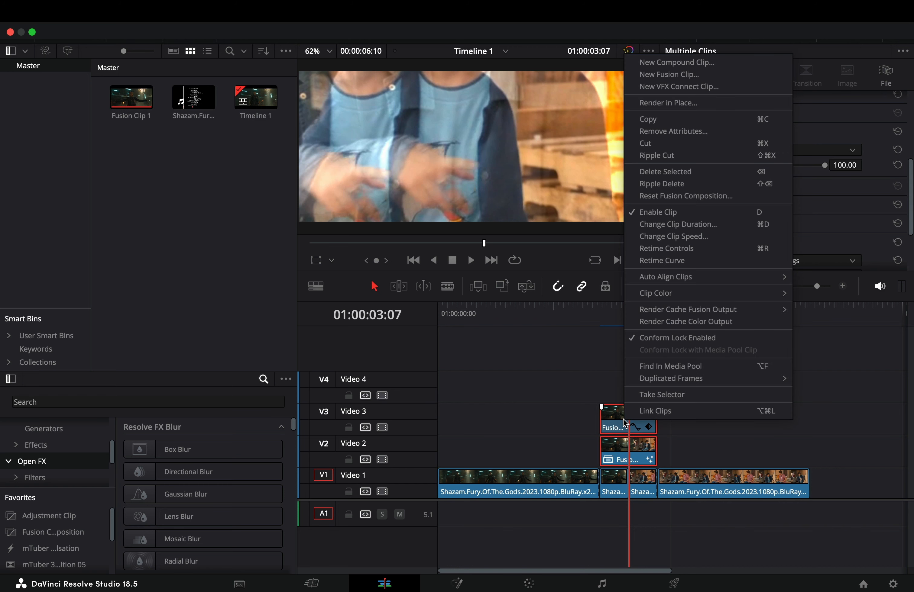
# - Merge both stacked Fusion clips into Compound Clip 1
pyautogui.click(676, 62)
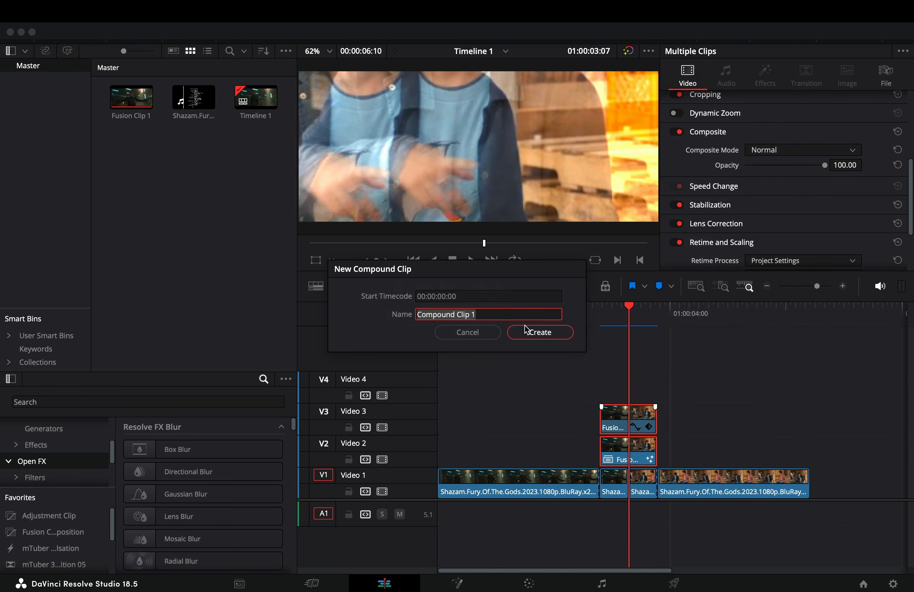
pyautogui.click(539, 332)
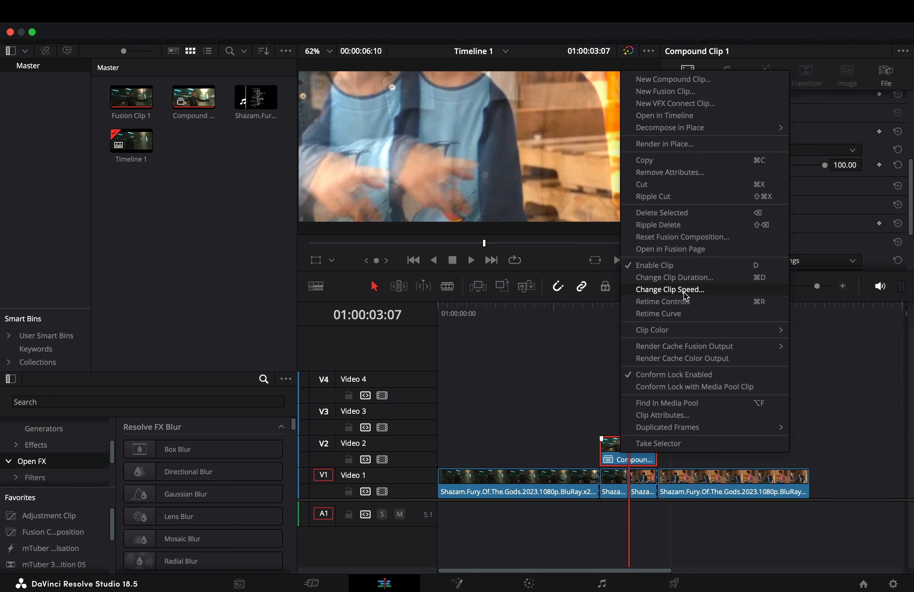